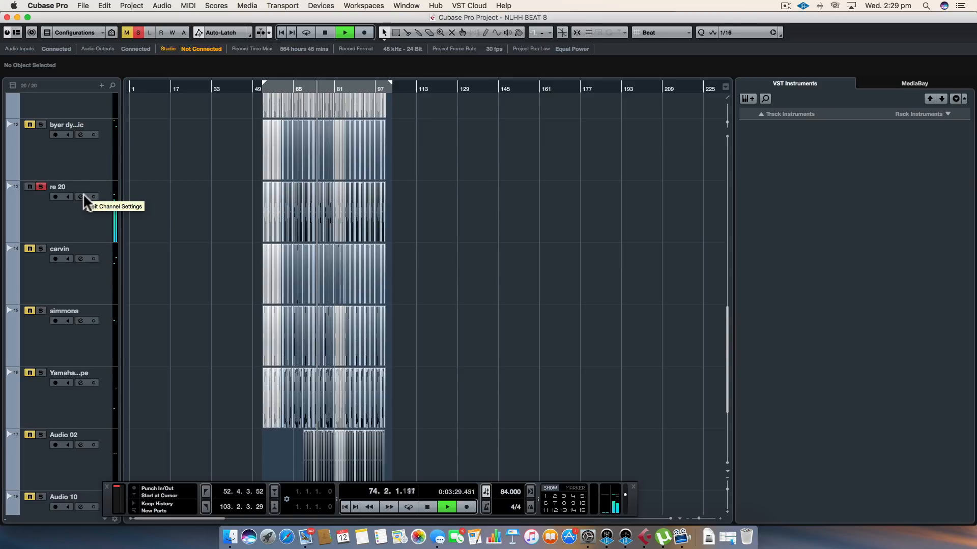
- Review re 20's Gate and GEQ-10 inserts, then show the insert-free carvin track's channel settings
click(81, 197)
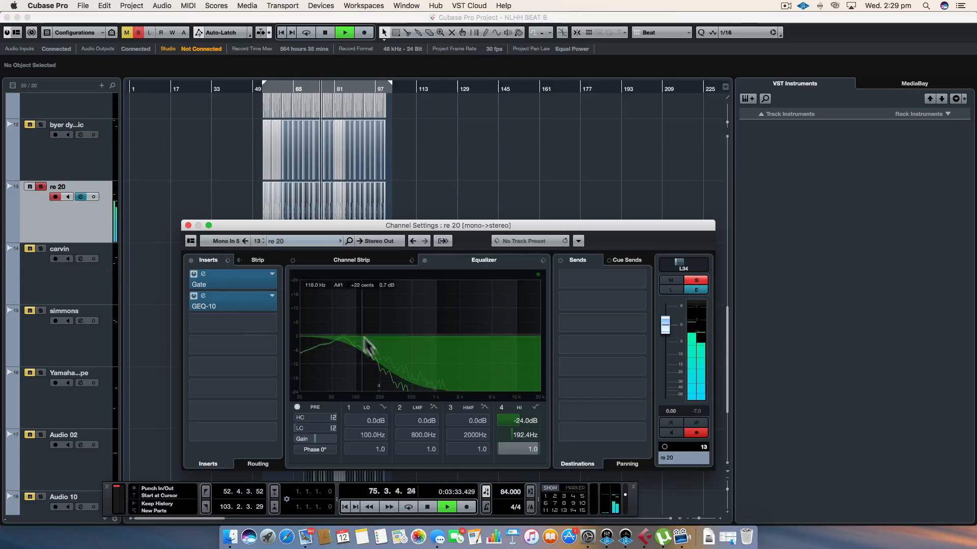
click(188, 225)
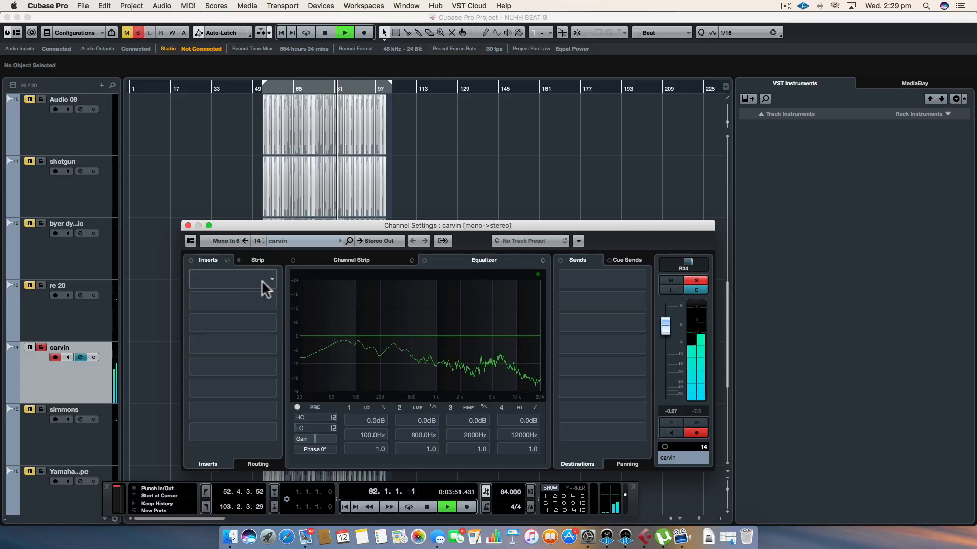
- Close carvin's Channel Settings and bring up UAD Console with Neve 1073 and LA-2A inserts
click(187, 225)
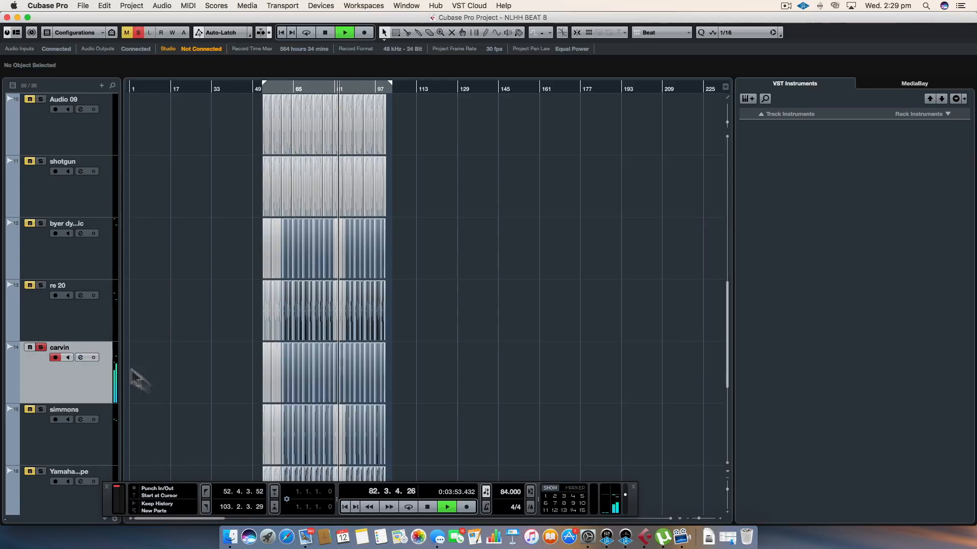
click(80, 357)
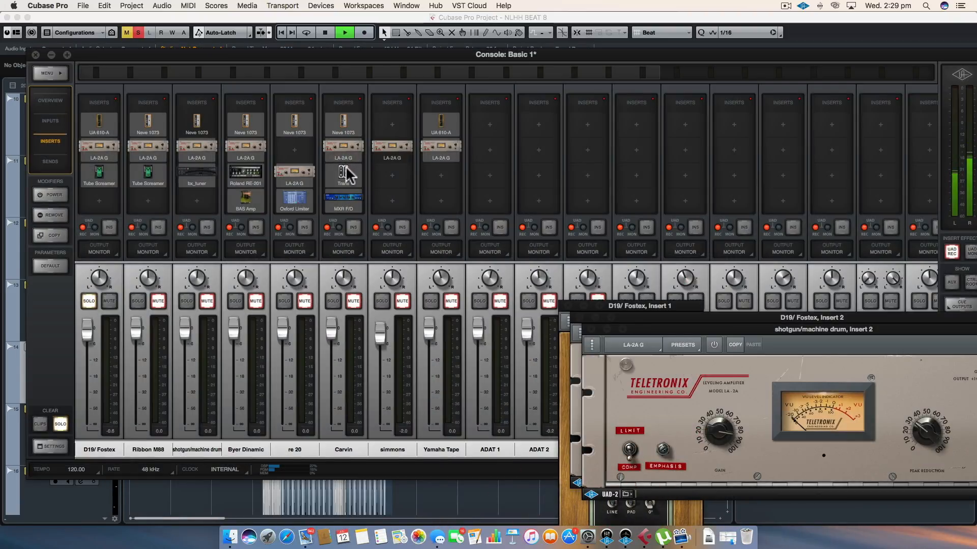
- Inspect the channel plugin chains like the LA-2A, then close UAD Console
click(342, 173)
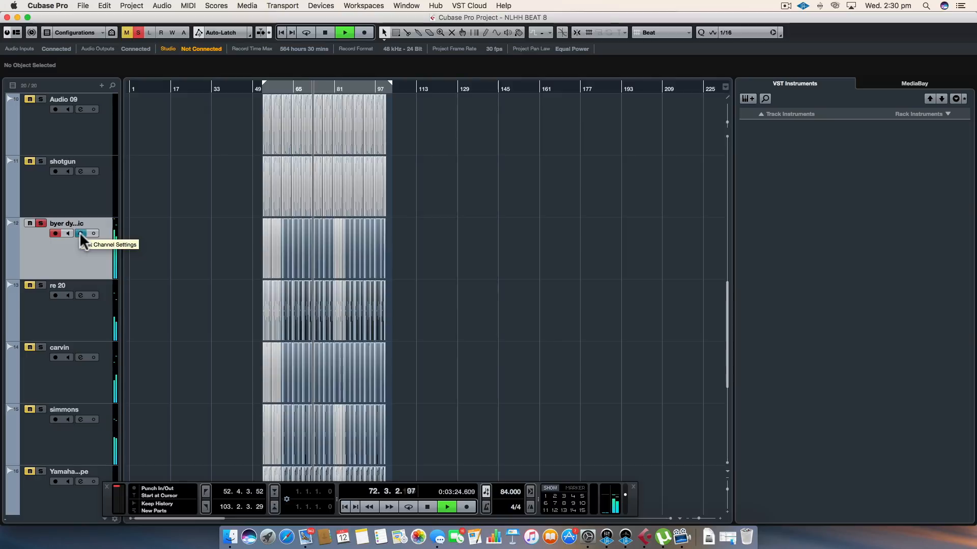
- Show byer dynamic's channel settings with its Gate and GEQ-10 insert slots
click(81, 232)
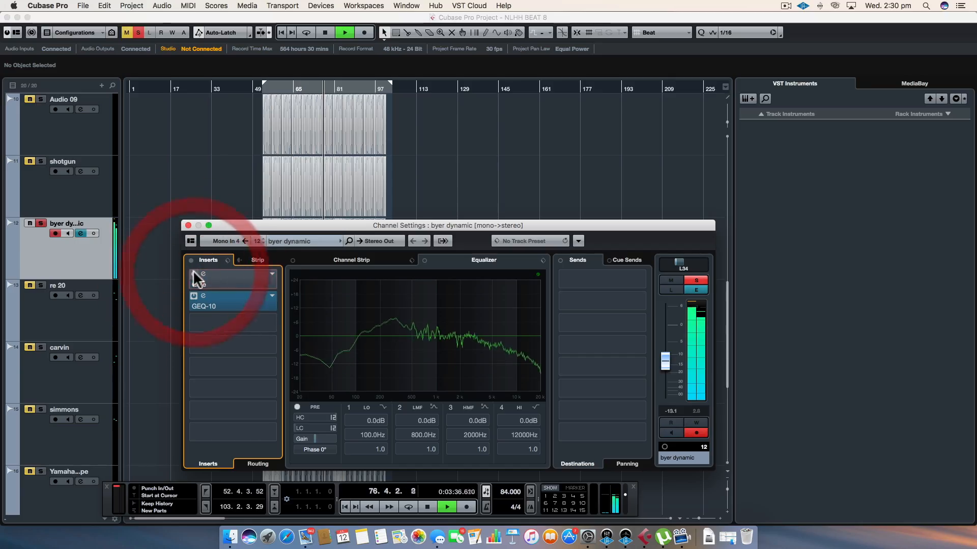
click(230, 277)
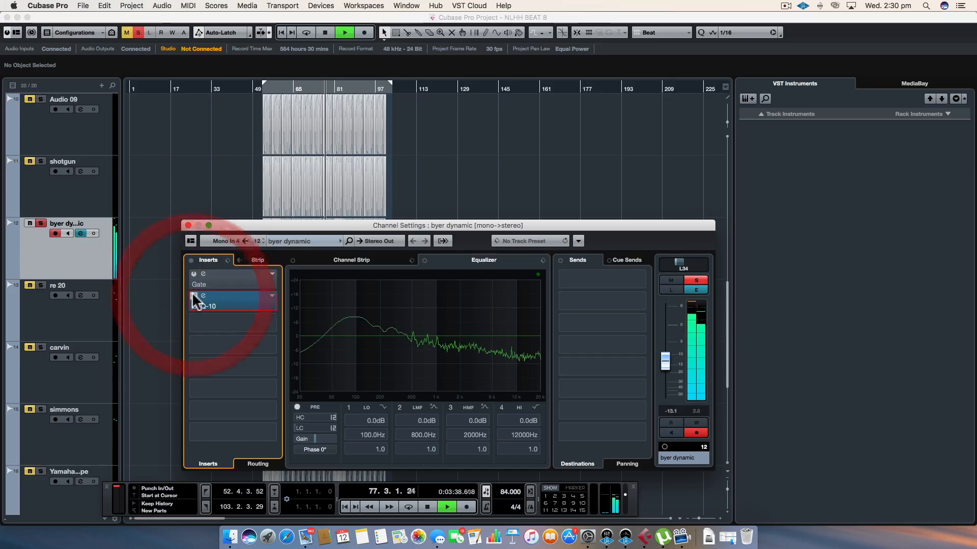